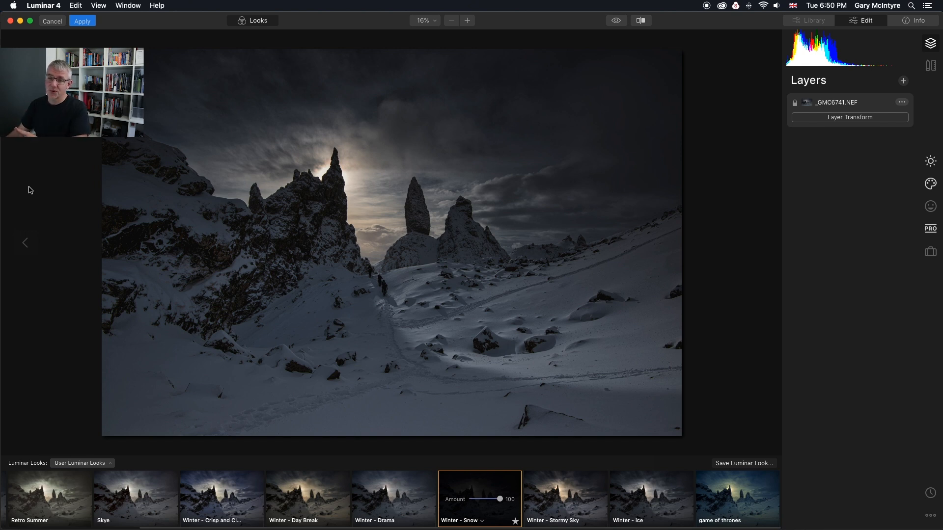
{"action": "mouse_move", "coordinate": [490, 490]}
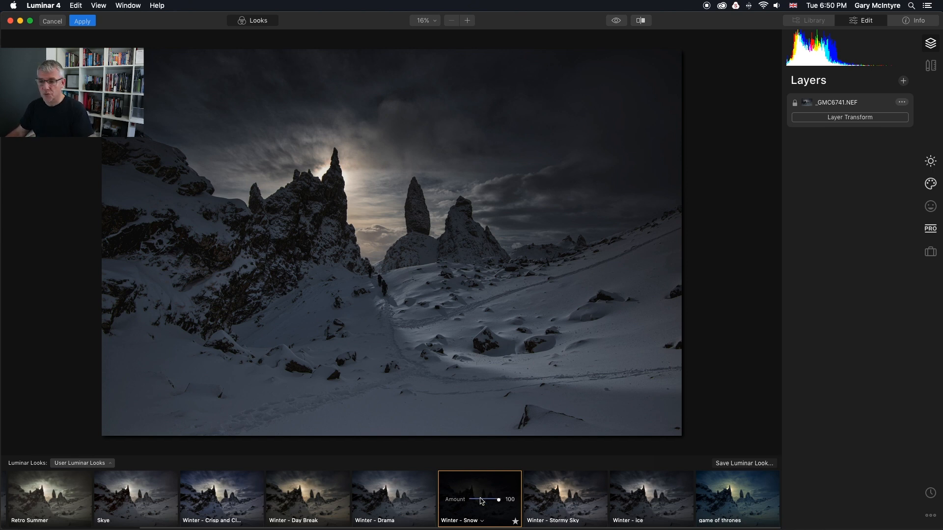
{"action": "mouse_move", "coordinate": [466, 355]}
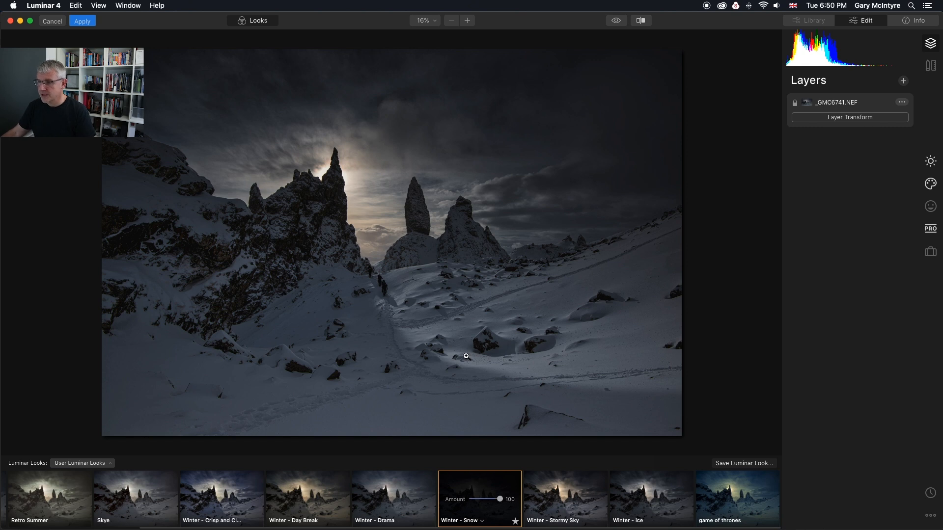
- Close the looks strip to enlarge the rock spire photo with its Winter - Snow look
{"action": "left_click", "coordinate": [640, 20]}
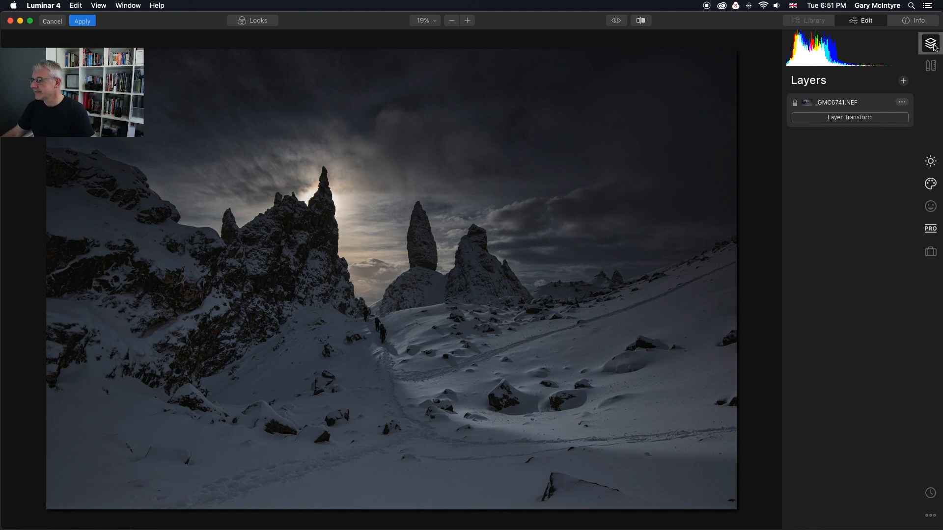
- Add snow test.jpg from the Desktop as a new image layer above the landscape
{"action": "left_click", "coordinate": [904, 81]}
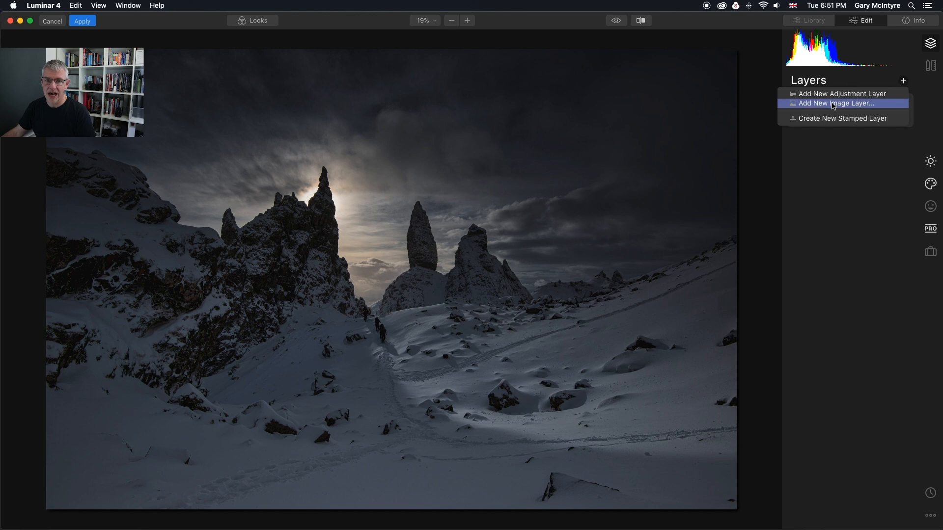
{"action": "left_click", "coordinate": [836, 103]}
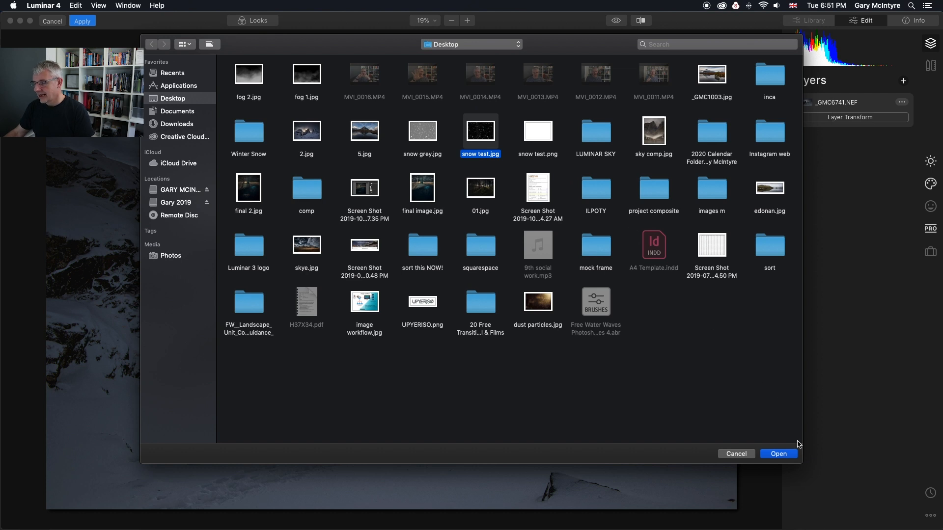
{"action": "left_click", "coordinate": [778, 454]}
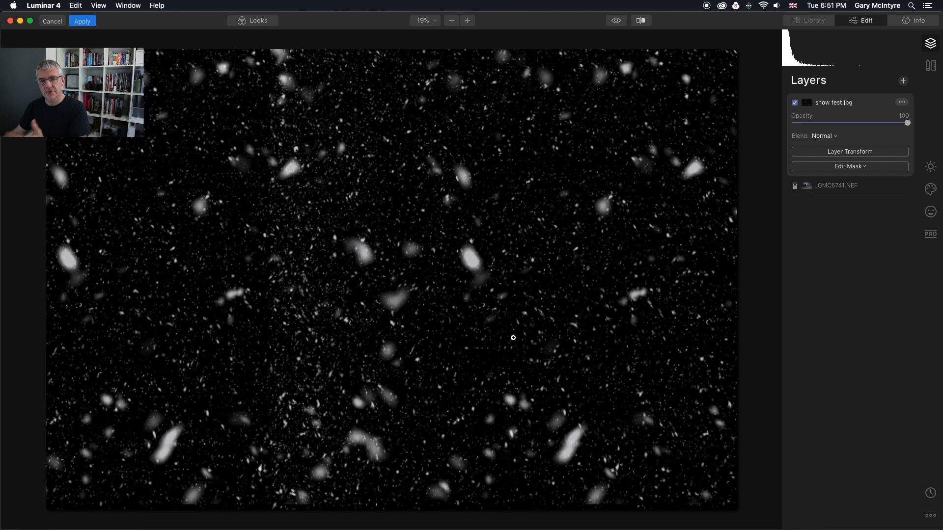
{"action": "mouse_move", "coordinate": [894, 249]}
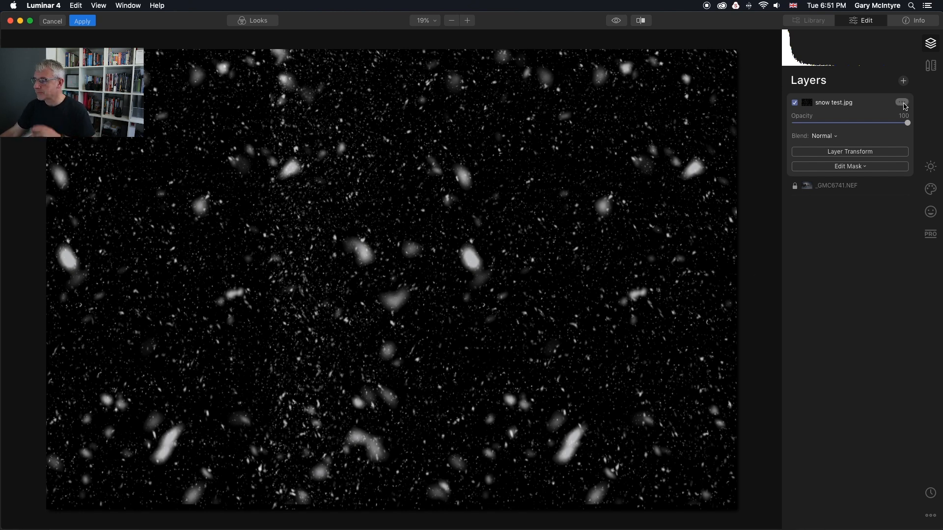
- Set the snow test.jpg layer's blend mode to Screen
{"action": "left_click", "coordinate": [902, 103]}
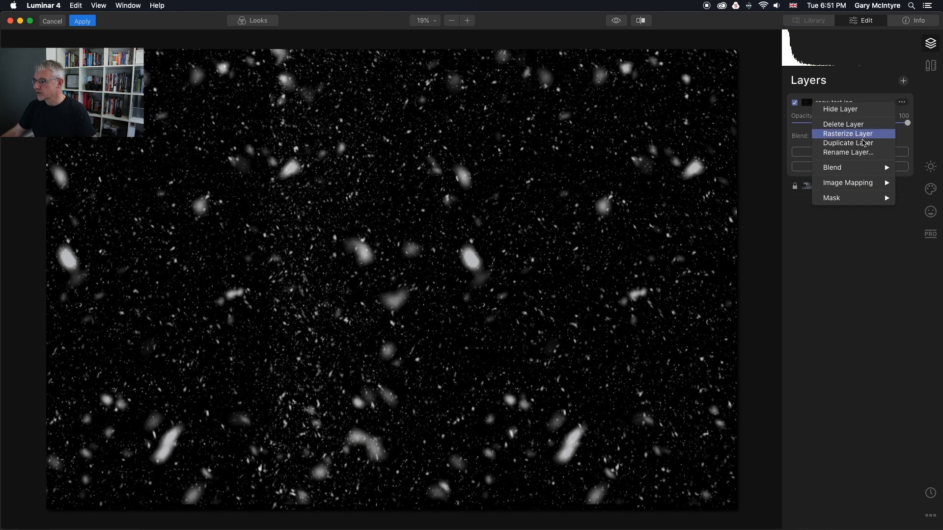
{"action": "left_click", "coordinate": [833, 168]}
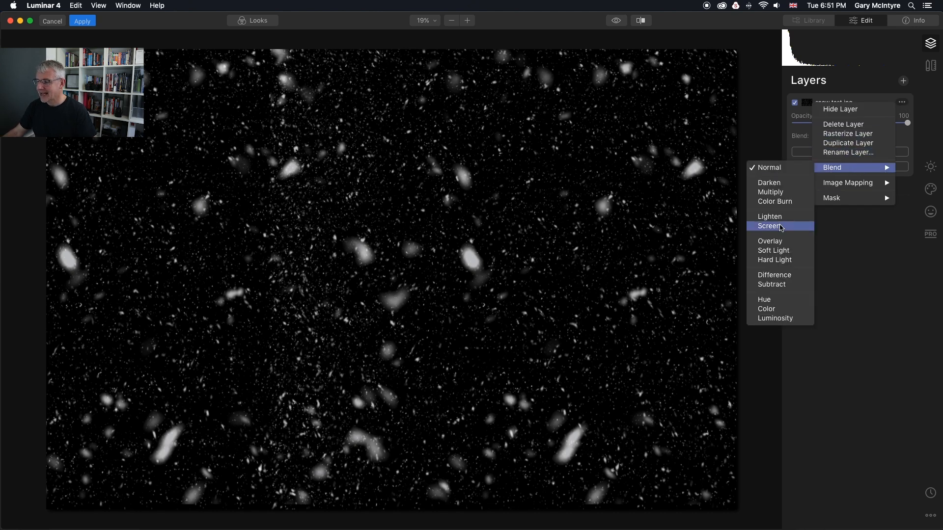
{"action": "left_click", "coordinate": [769, 226]}
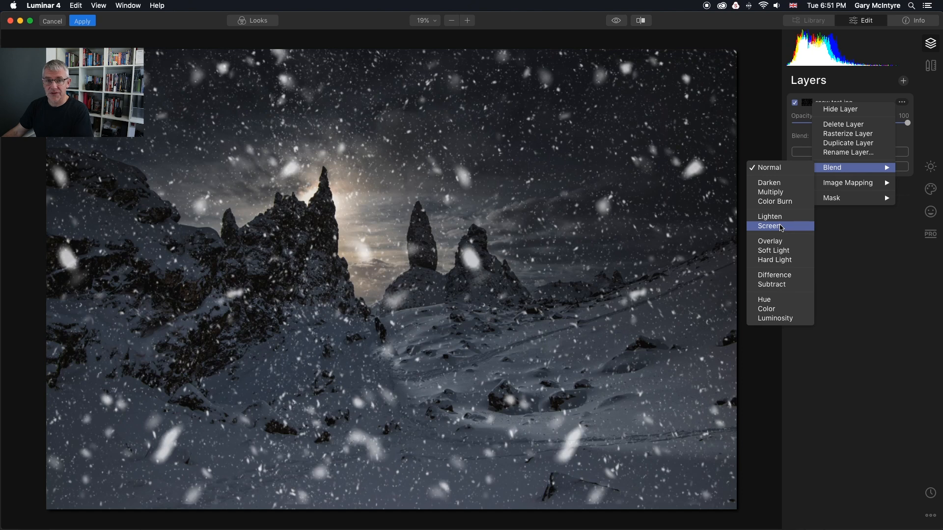
{"action": "mouse_move", "coordinate": [770, 241]}
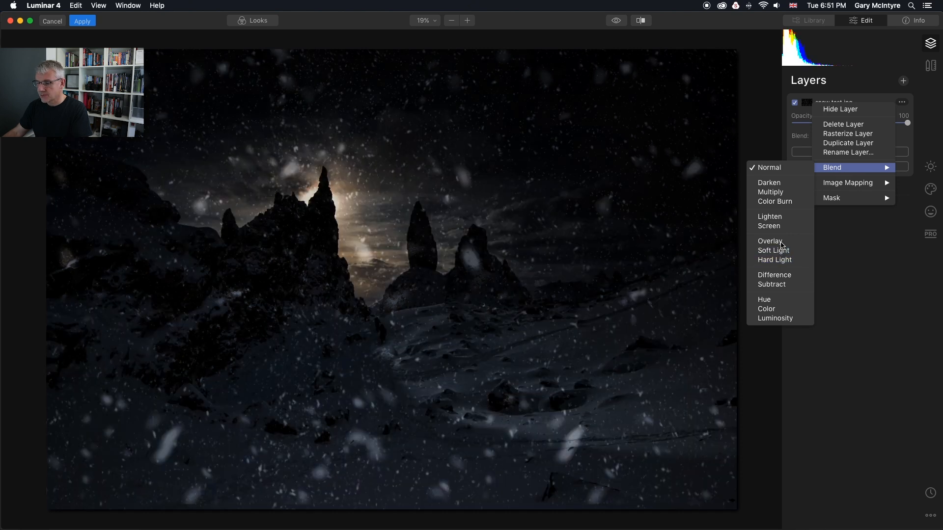
{"action": "left_click", "coordinate": [769, 226]}
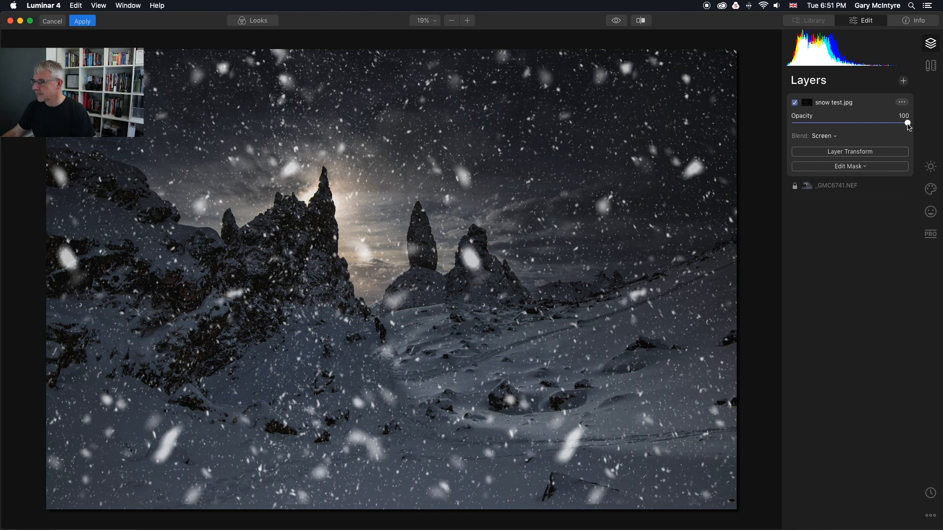
- Lower the snow layer's opacity to 46
{"action": "left_click_drag", "start_coordinate": [908, 123], "coordinate": [885, 124]}
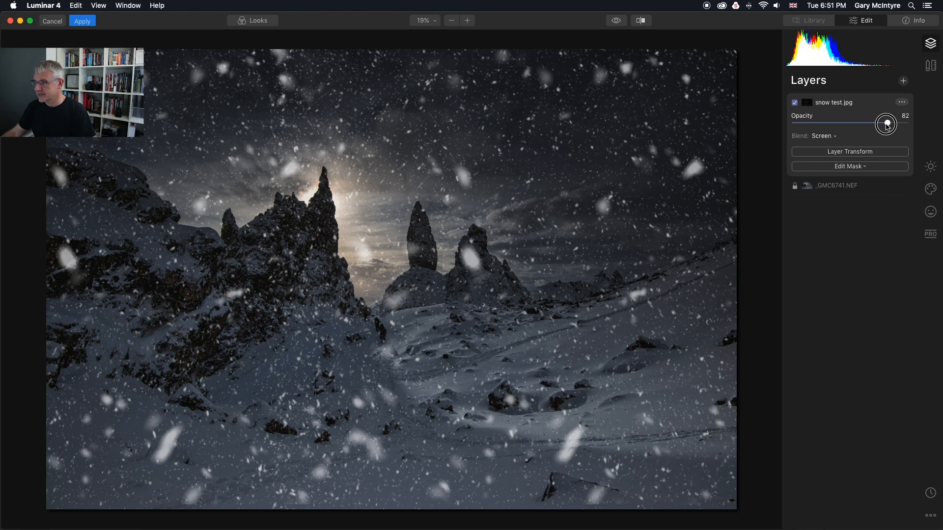
{"action": "left_click_drag", "start_coordinate": [886, 124], "coordinate": [871, 124]}
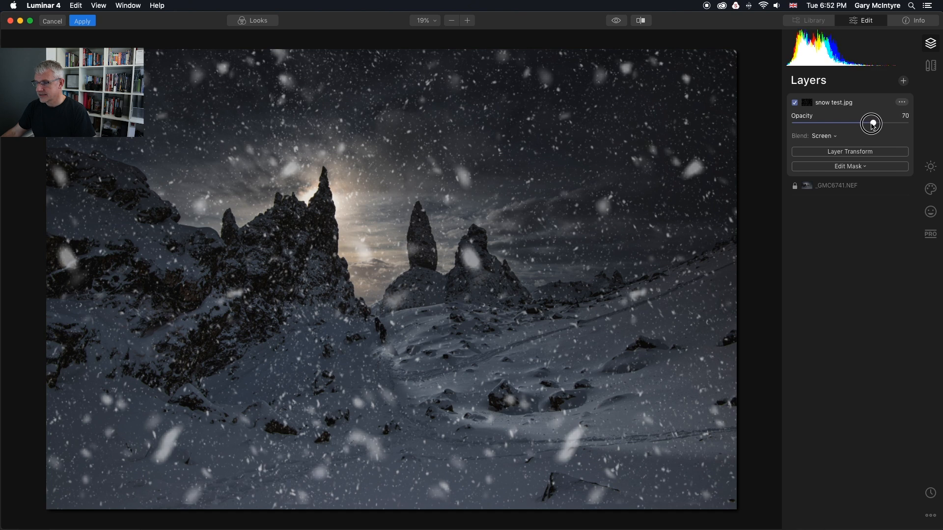
{"action": "left_click_drag", "start_coordinate": [871, 124], "coordinate": [854, 124]}
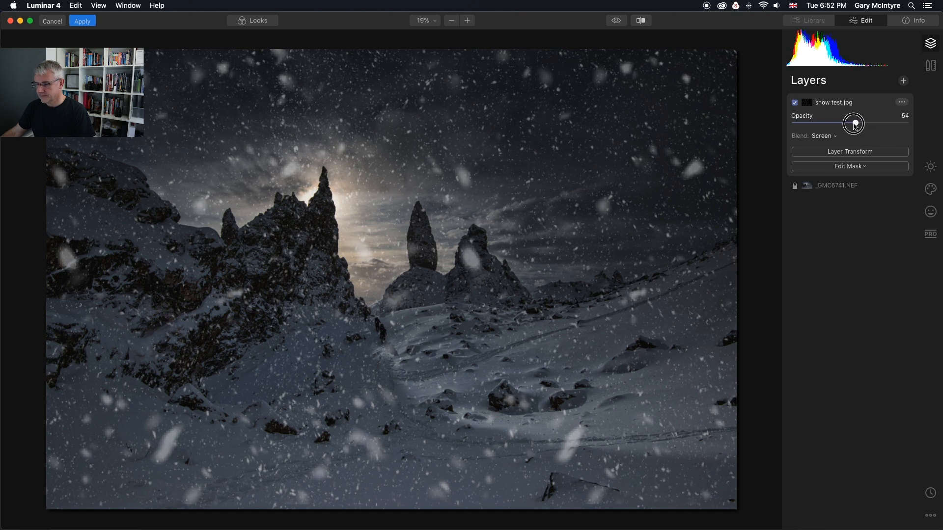
{"action": "left_click_drag", "start_coordinate": [853, 124], "coordinate": [842, 123]}
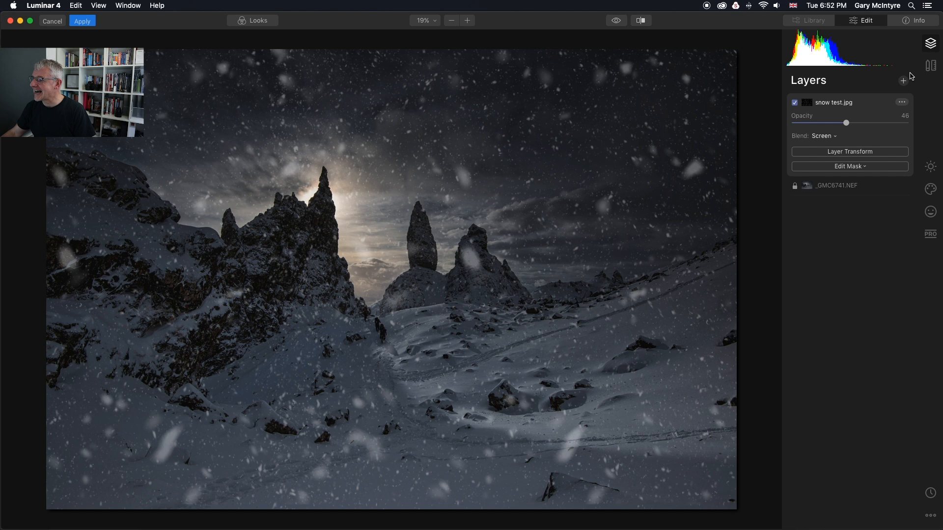
- Add snow test.jpg again as a second image layer on top
{"action": "left_click", "coordinate": [903, 80]}
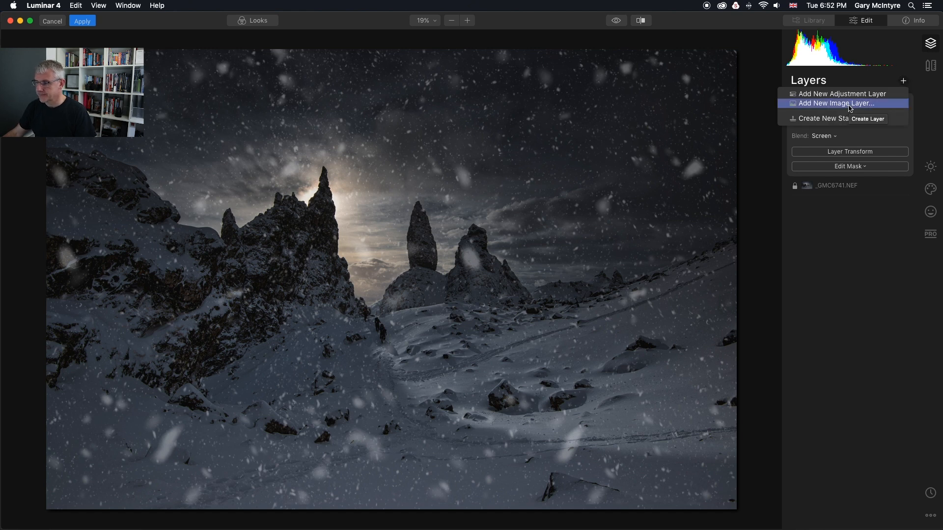
{"action": "left_click", "coordinate": [836, 103]}
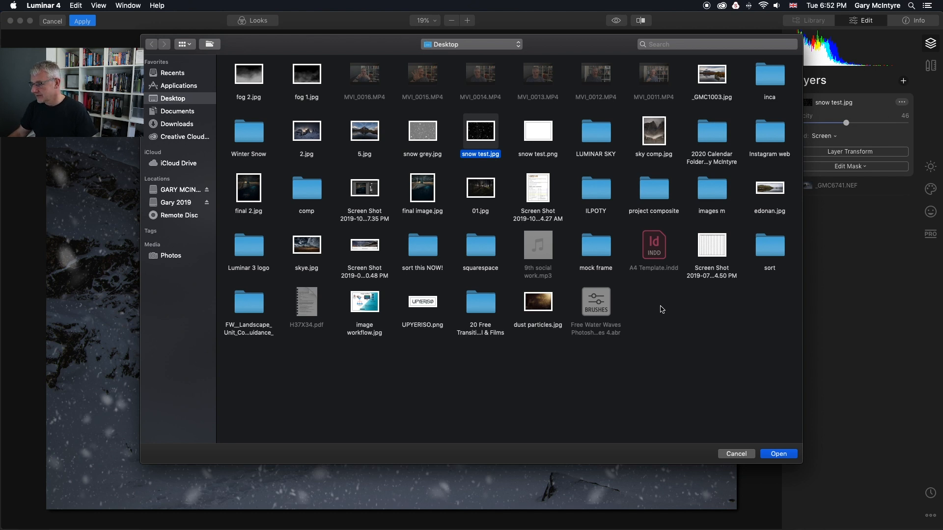
{"action": "left_click", "coordinate": [779, 454]}
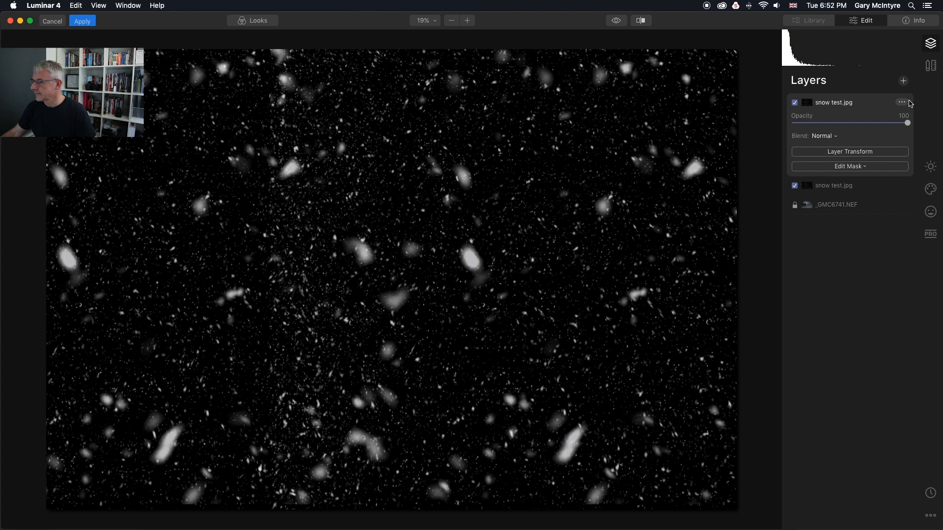
- Set the second snow layer's blend mode to Screen at full opacity
{"action": "left_click", "coordinate": [901, 102]}
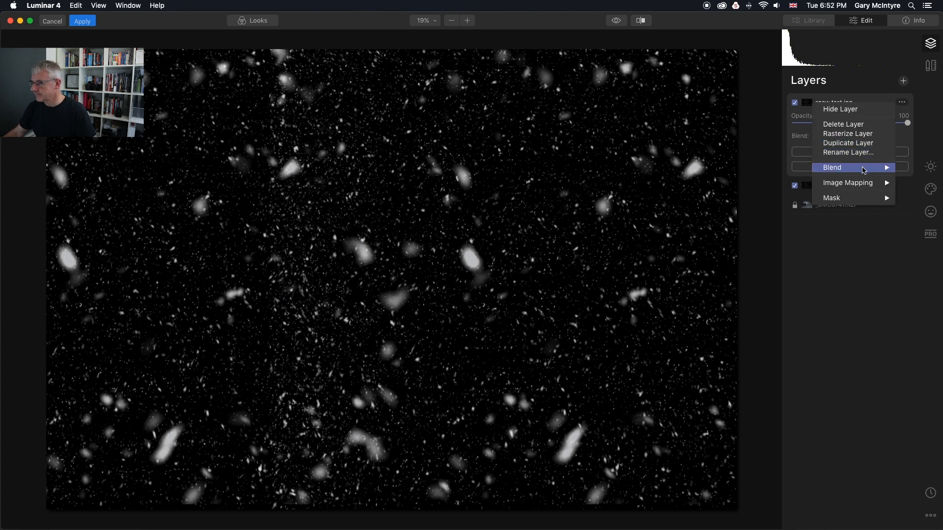
{"action": "left_click", "coordinate": [832, 167]}
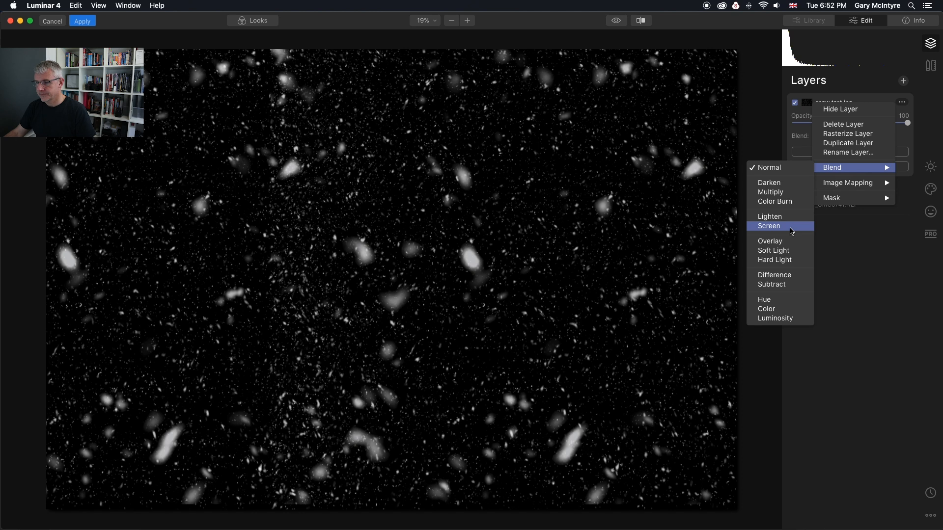
{"action": "left_click", "coordinate": [769, 226]}
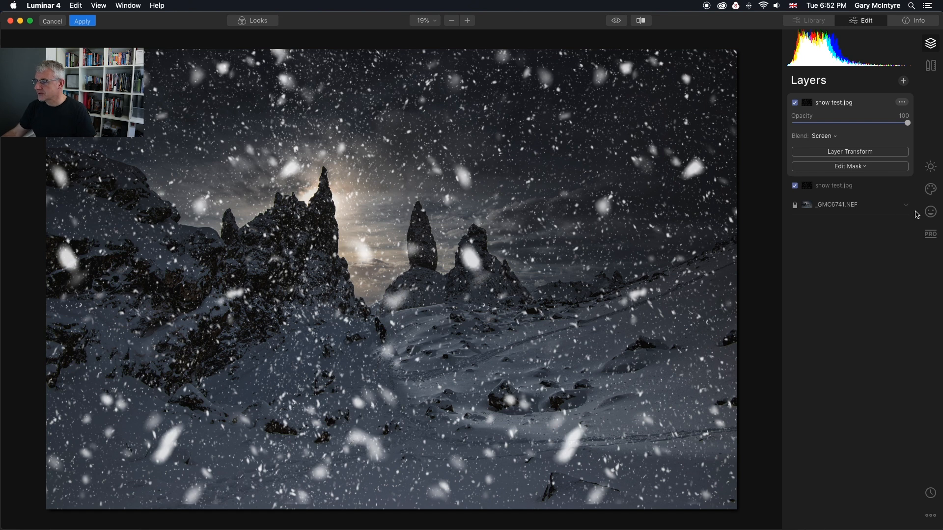
- With Layer Transform, scale the top snow layer up and rotate it about -6°
{"action": "left_click", "coordinate": [850, 151]}
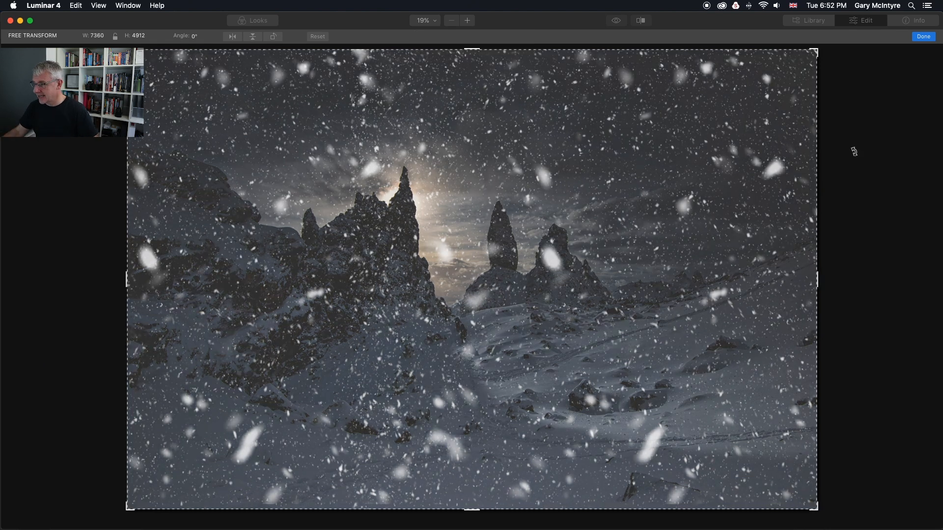
{"action": "mouse_move", "coordinate": [817, 281]}
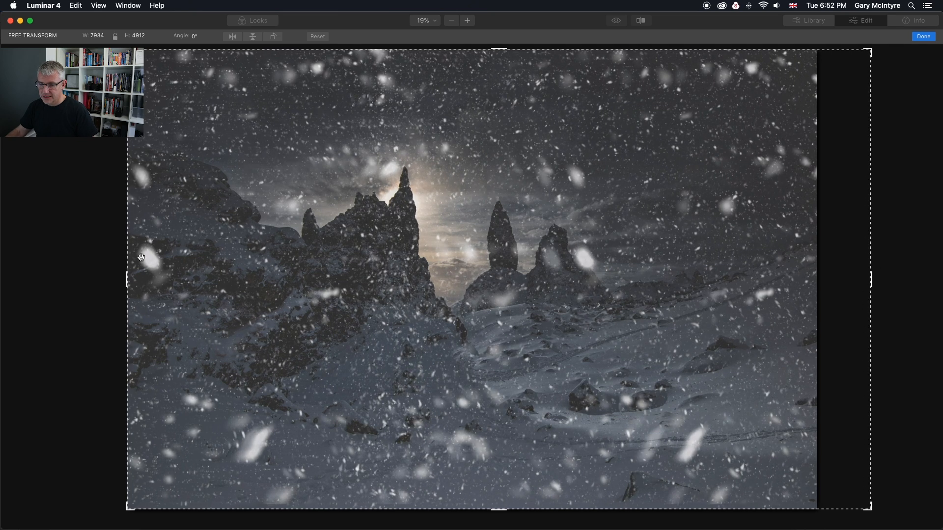
{"action": "left_click_drag", "start_coordinate": [126, 278], "coordinate": [63, 279]}
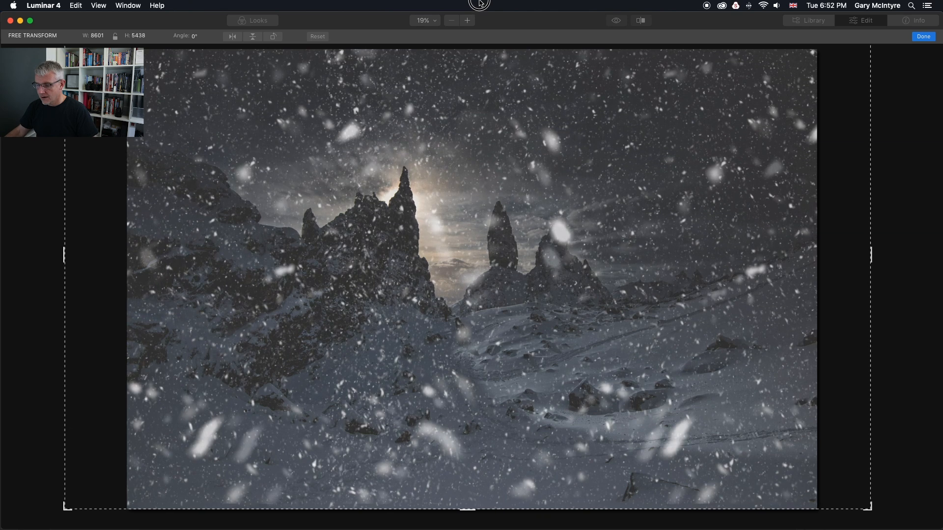
{"action": "mouse_move", "coordinate": [466, 510]}
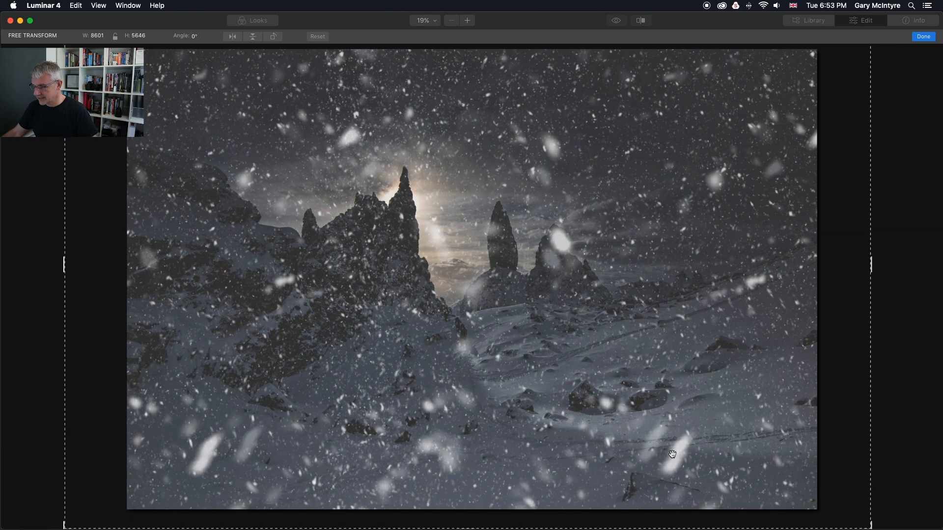
{"action": "left_click_drag", "start_coordinate": [672, 454], "coordinate": [887, 469]}
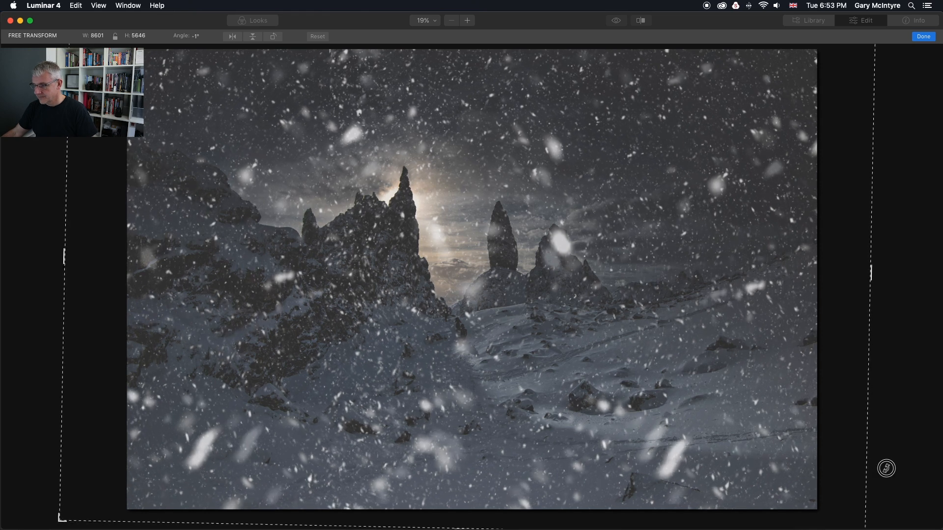
{"action": "left_click_drag", "start_coordinate": [886, 469], "coordinate": [682, 385]}
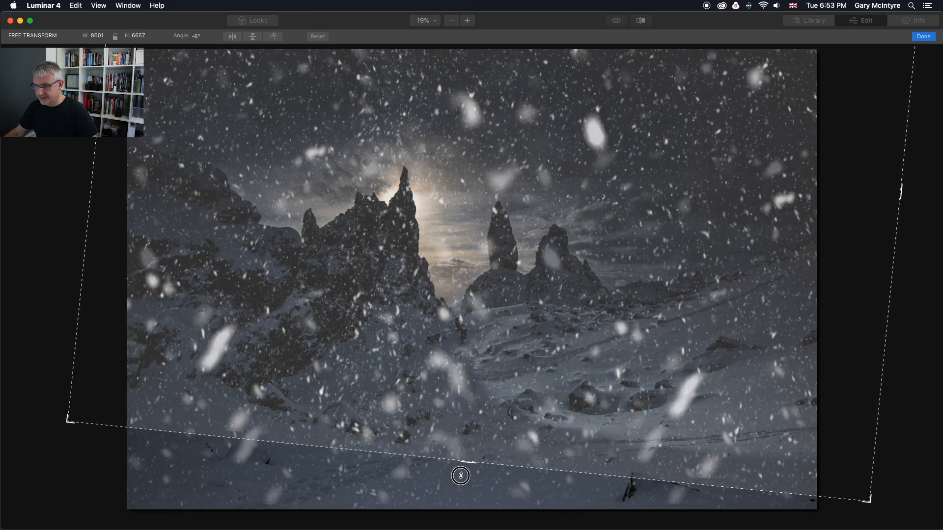
{"action": "left_click_drag", "start_coordinate": [460, 476], "coordinate": [570, 306]}
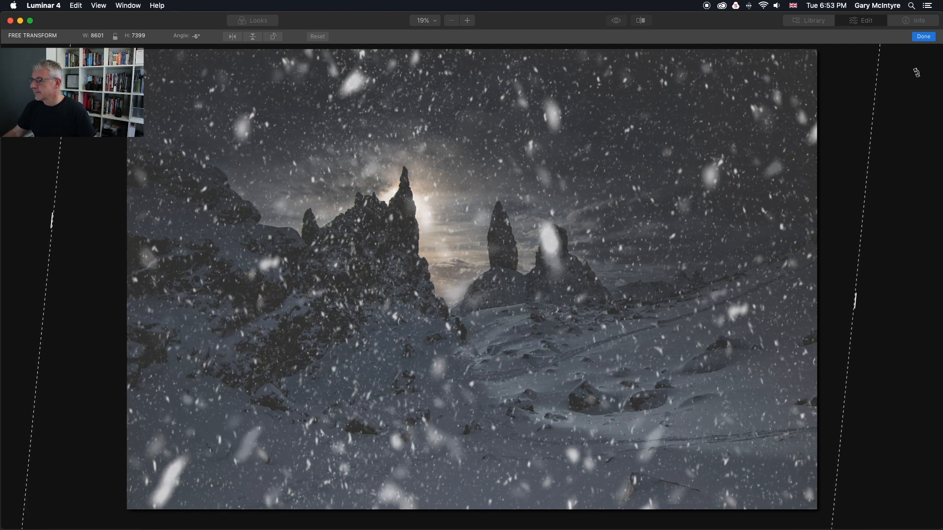
{"action": "left_click", "coordinate": [923, 36]}
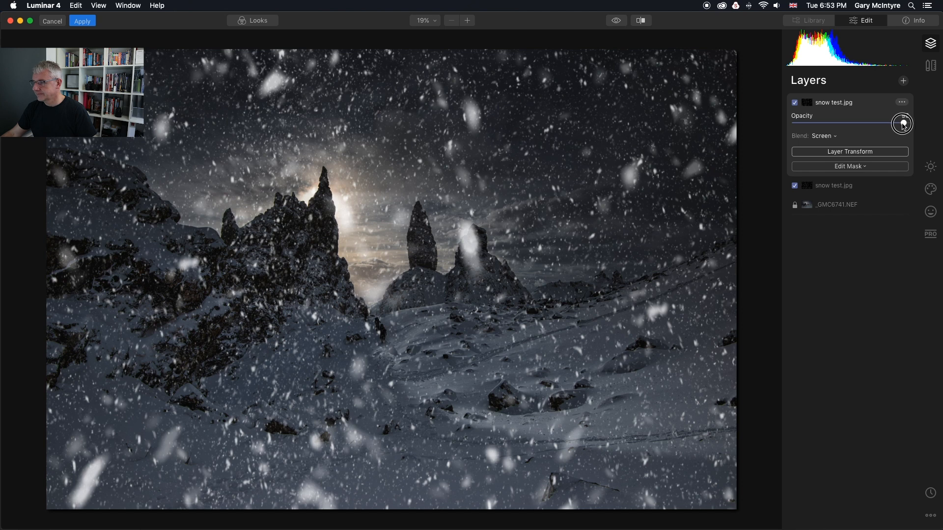
- Lower the top snow layer's opacity to 83
{"action": "left_click_drag", "start_coordinate": [901, 124], "coordinate": [888, 124]}
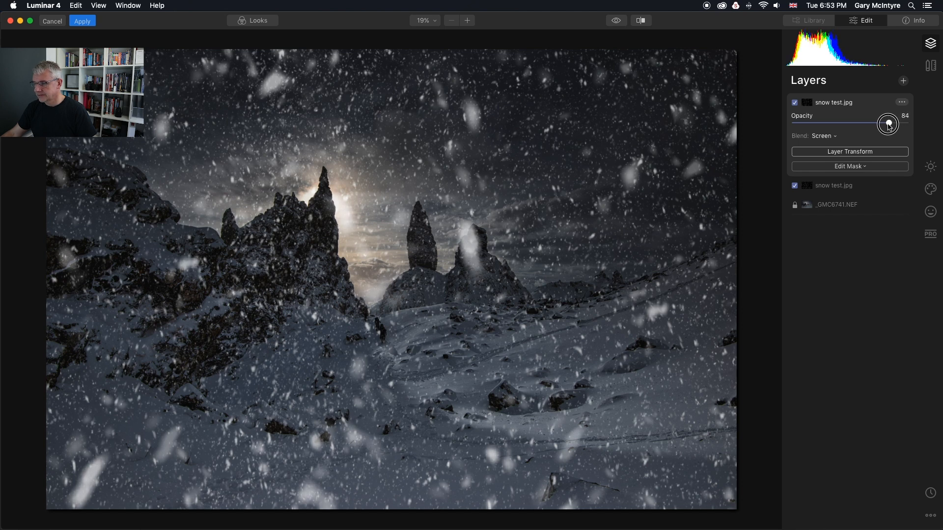
{"action": "left_click_drag", "start_coordinate": [890, 123], "coordinate": [887, 123]}
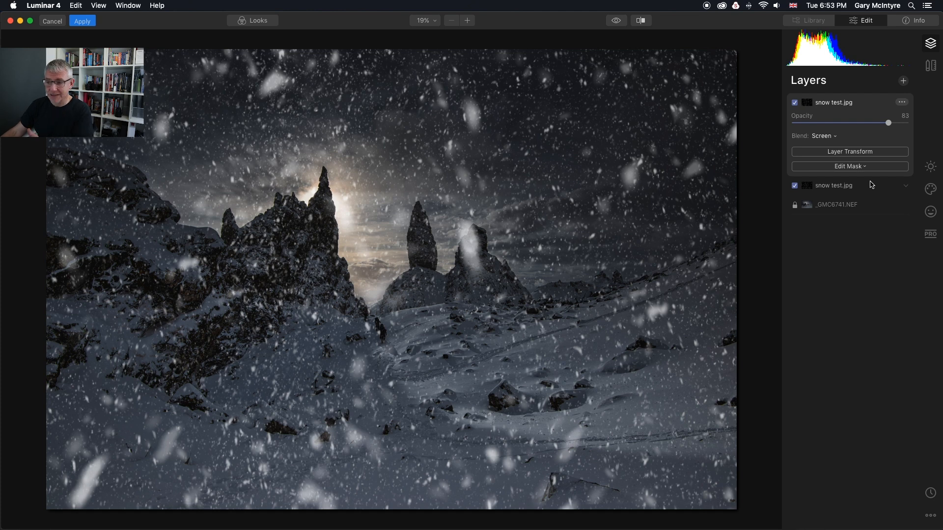
{"action": "mouse_move", "coordinate": [862, 169]}
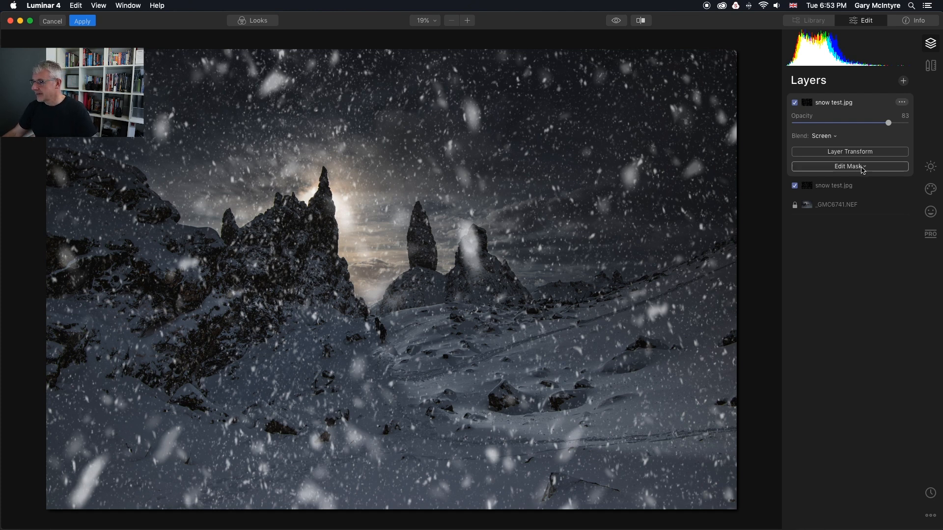
- Mask the top snow layer with a gradient fading it over the lower landscape
{"action": "left_click", "coordinate": [849, 166]}
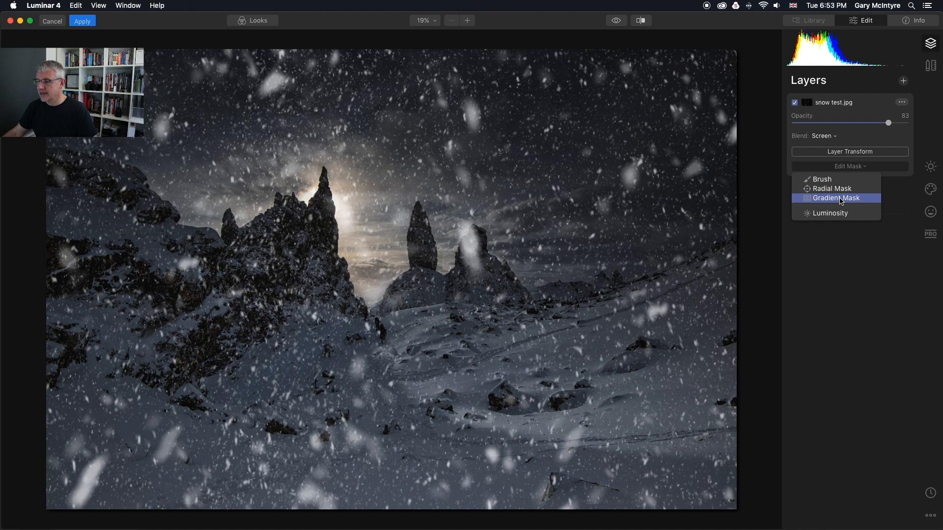
{"action": "left_click", "coordinate": [836, 198]}
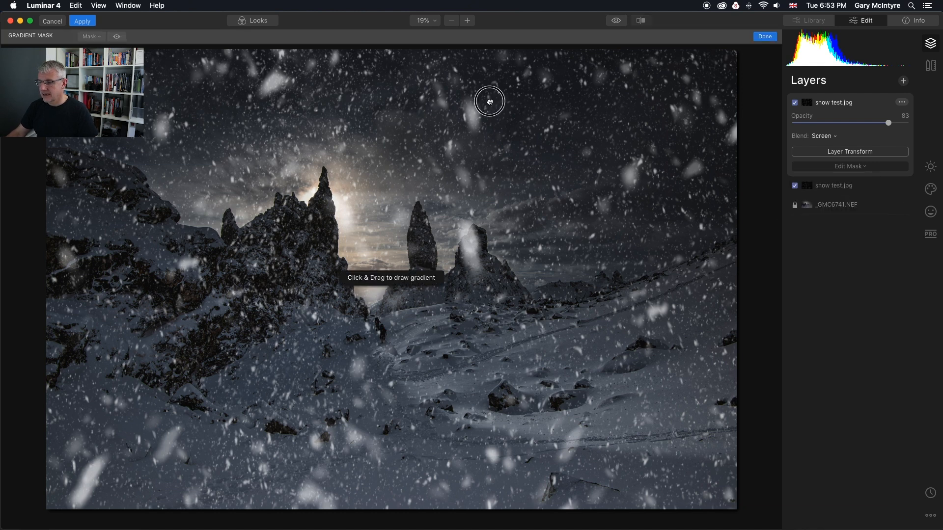
{"action": "left_click_drag", "start_coordinate": [490, 101], "coordinate": [457, 274]}
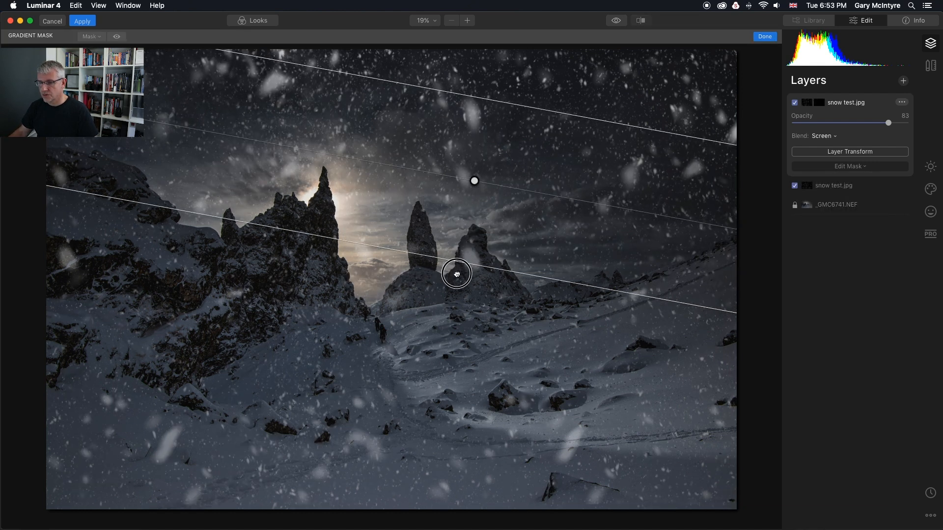
{"action": "left_click_drag", "start_coordinate": [458, 274], "coordinate": [437, 369]}
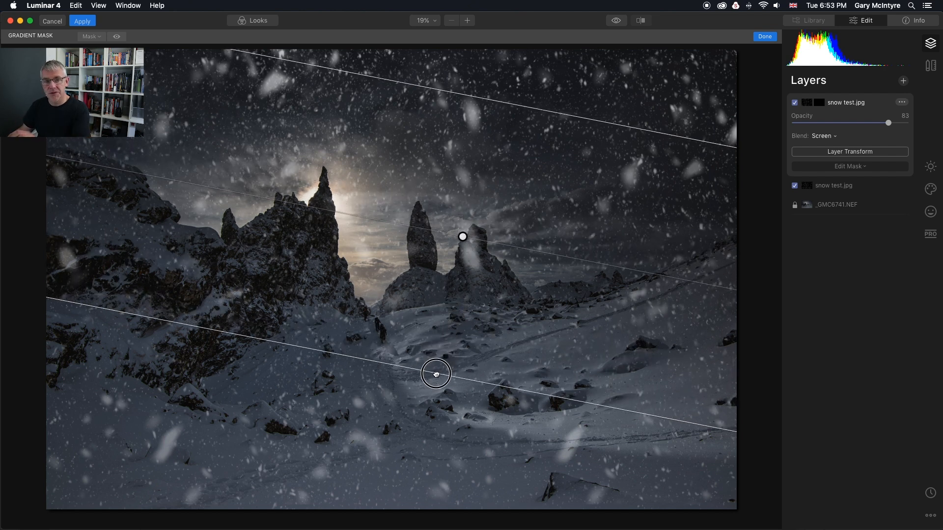
{"action": "left_click_drag", "start_coordinate": [437, 373], "coordinate": [434, 382]}
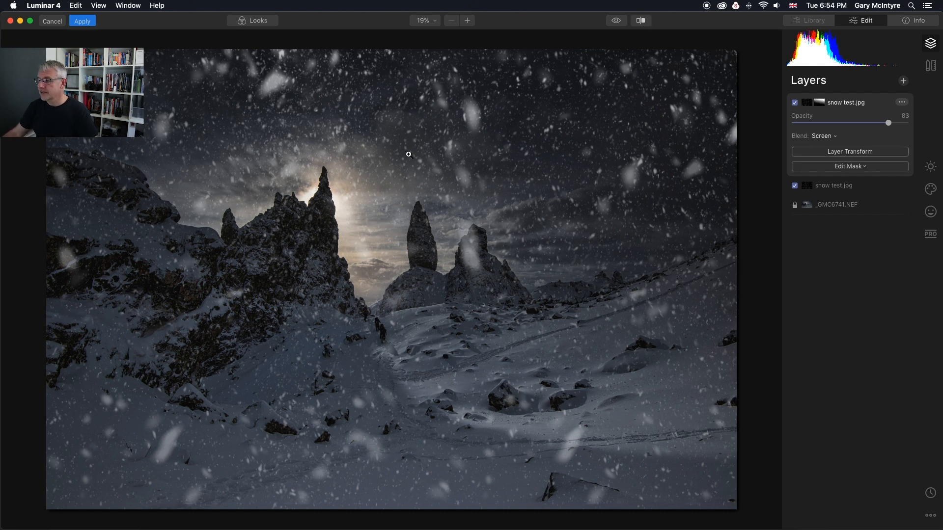
{"action": "left_click", "coordinate": [641, 20]}
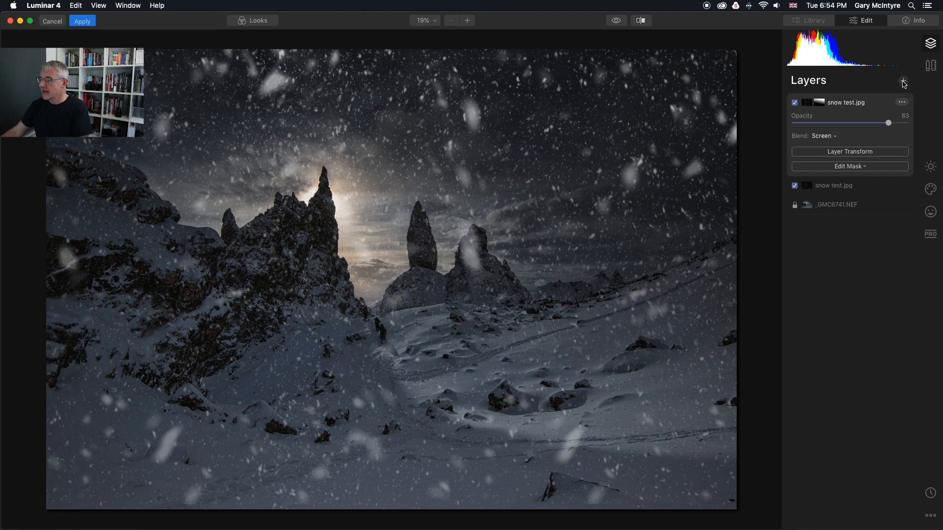
- Open the Create Layer menu listing adjustment, image and stamped layer options
{"action": "left_click", "coordinate": [904, 80]}
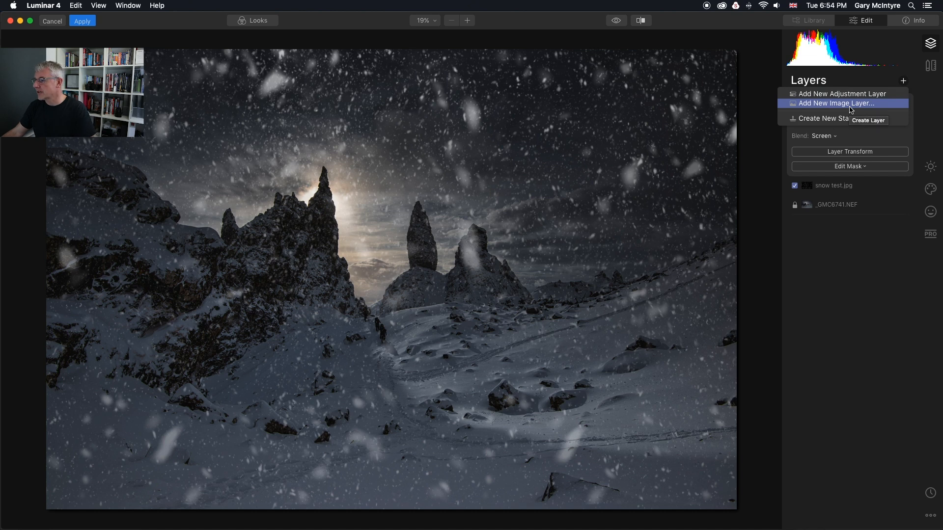
{"action": "left_click", "coordinate": [836, 104]}
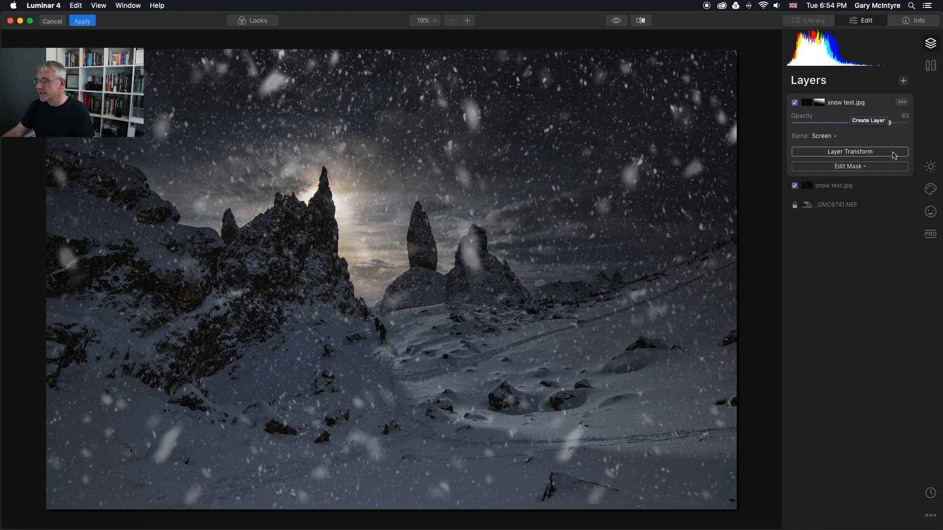
{"action": "left_click", "coordinate": [903, 81]}
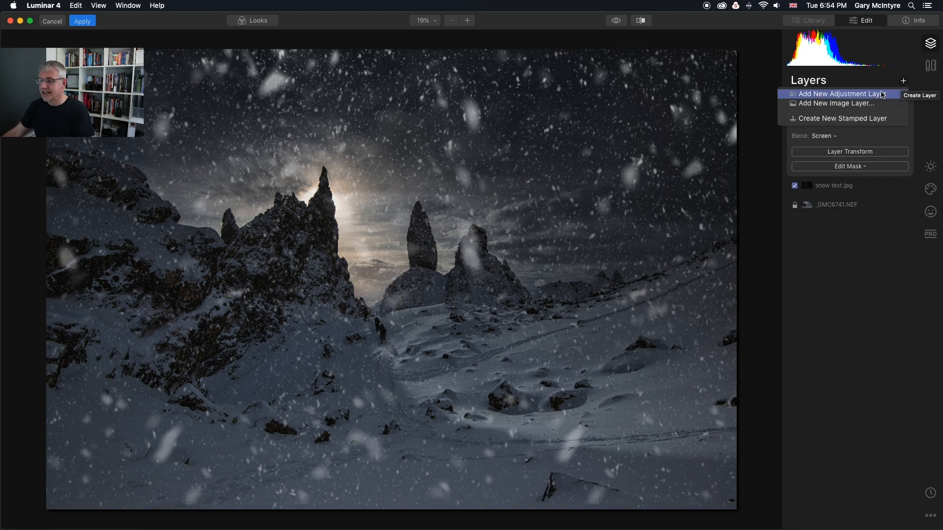
{"action": "mouse_move", "coordinate": [849, 124]}
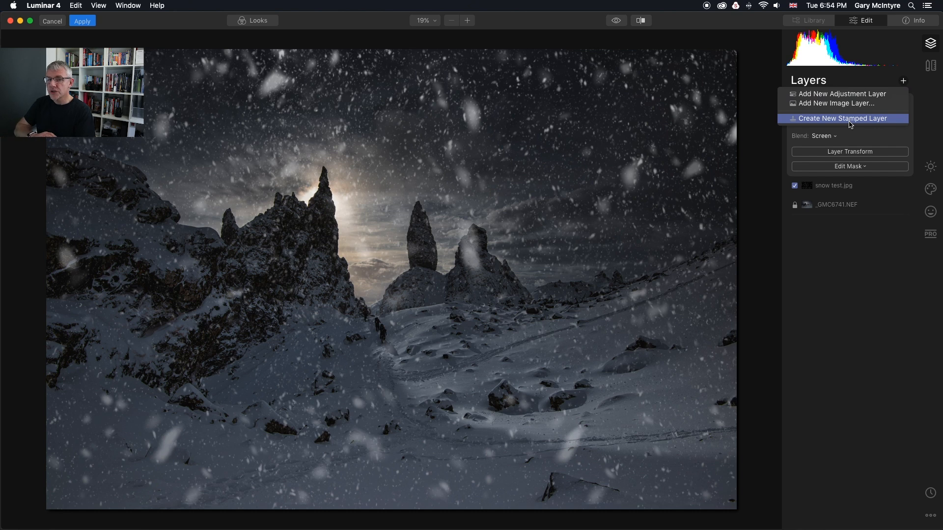